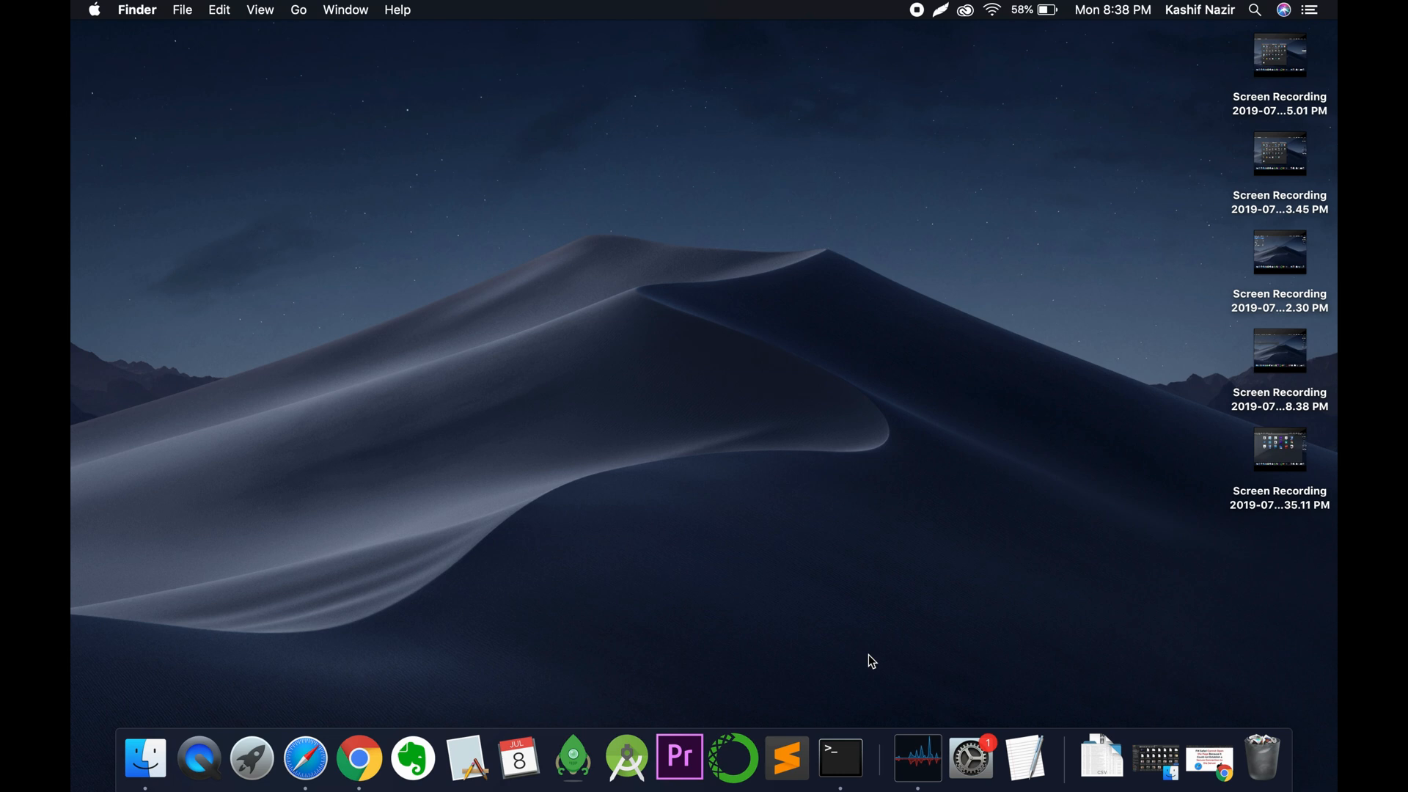
pyautogui.moveTo(101, 28)
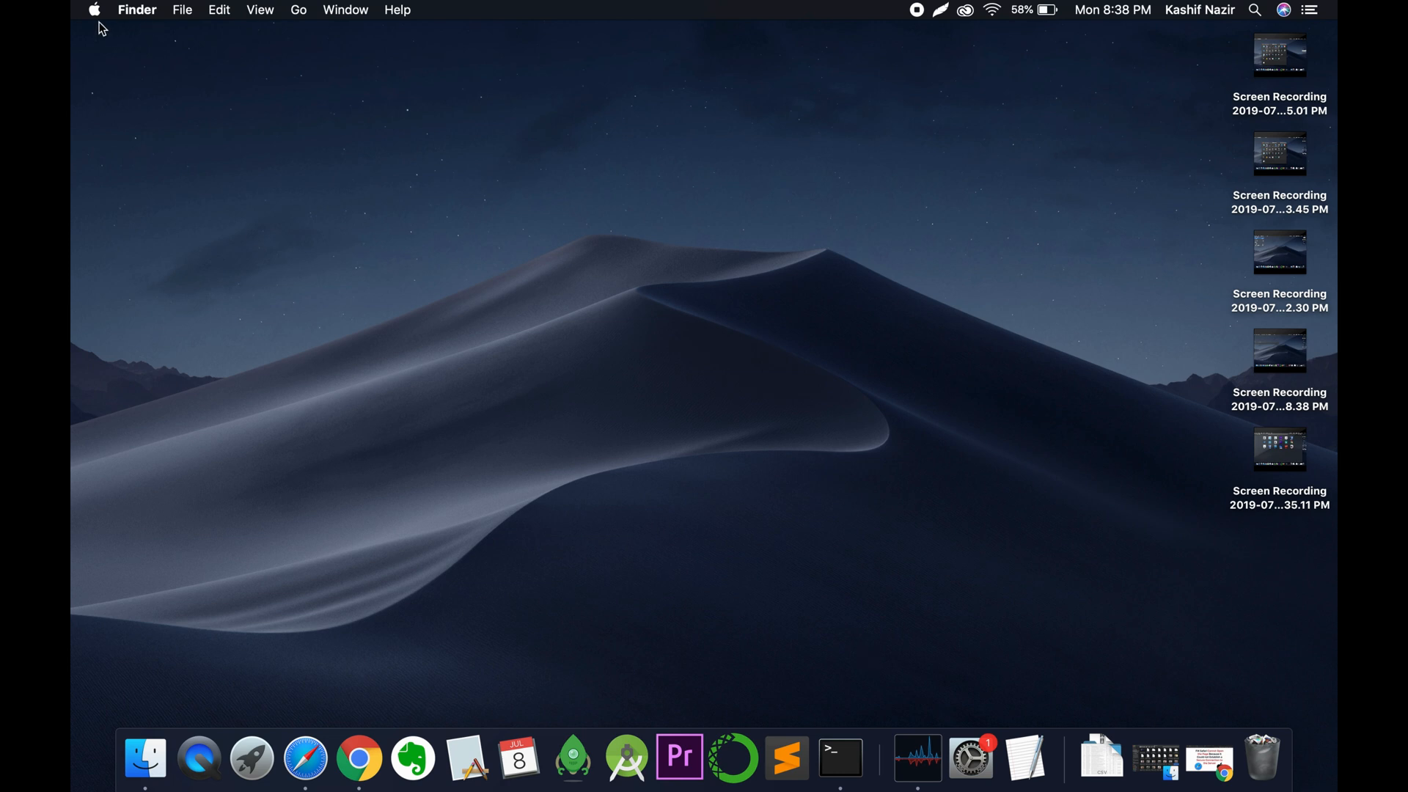
# Choose System Preferences… from the Apple menu.
pyautogui.click(93, 10)
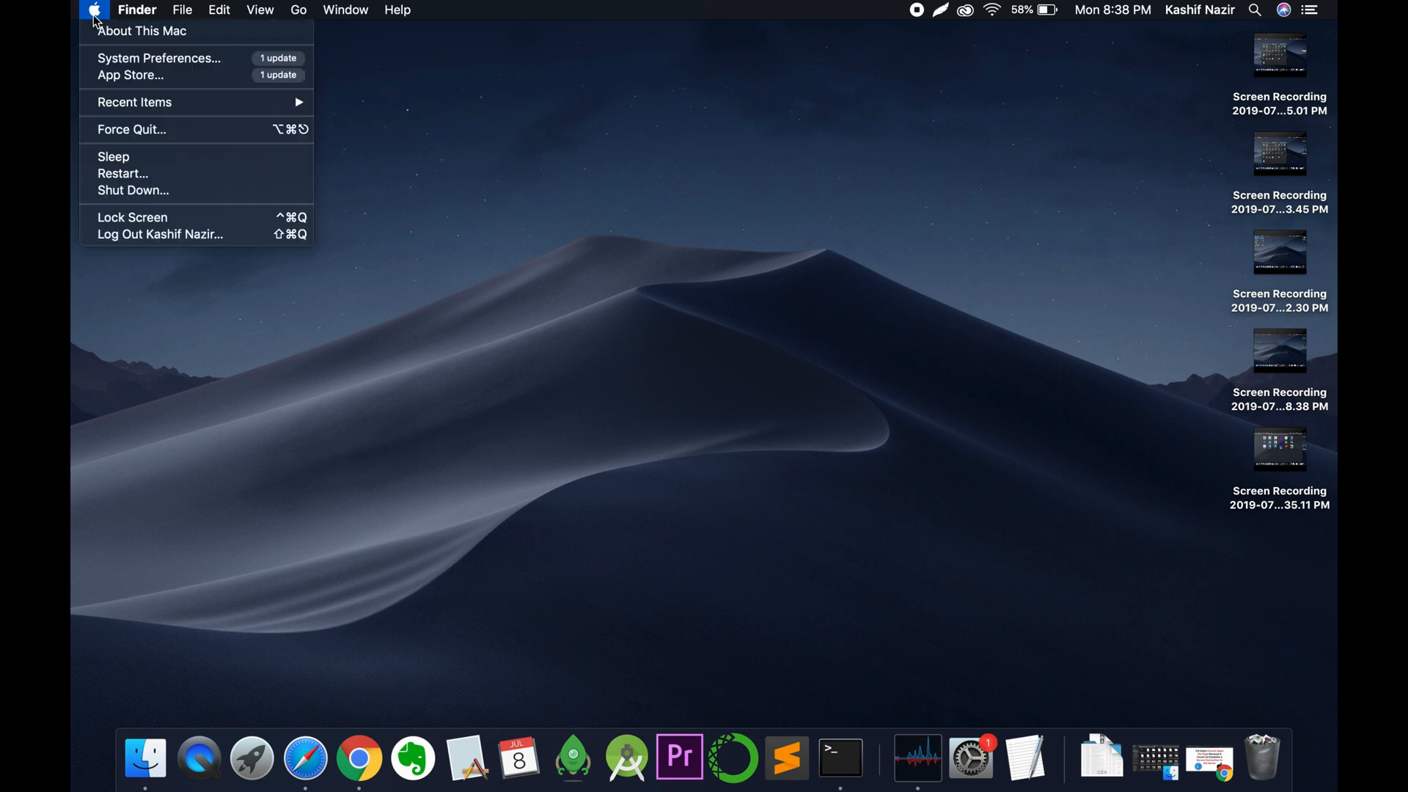
pyautogui.moveTo(159, 57)
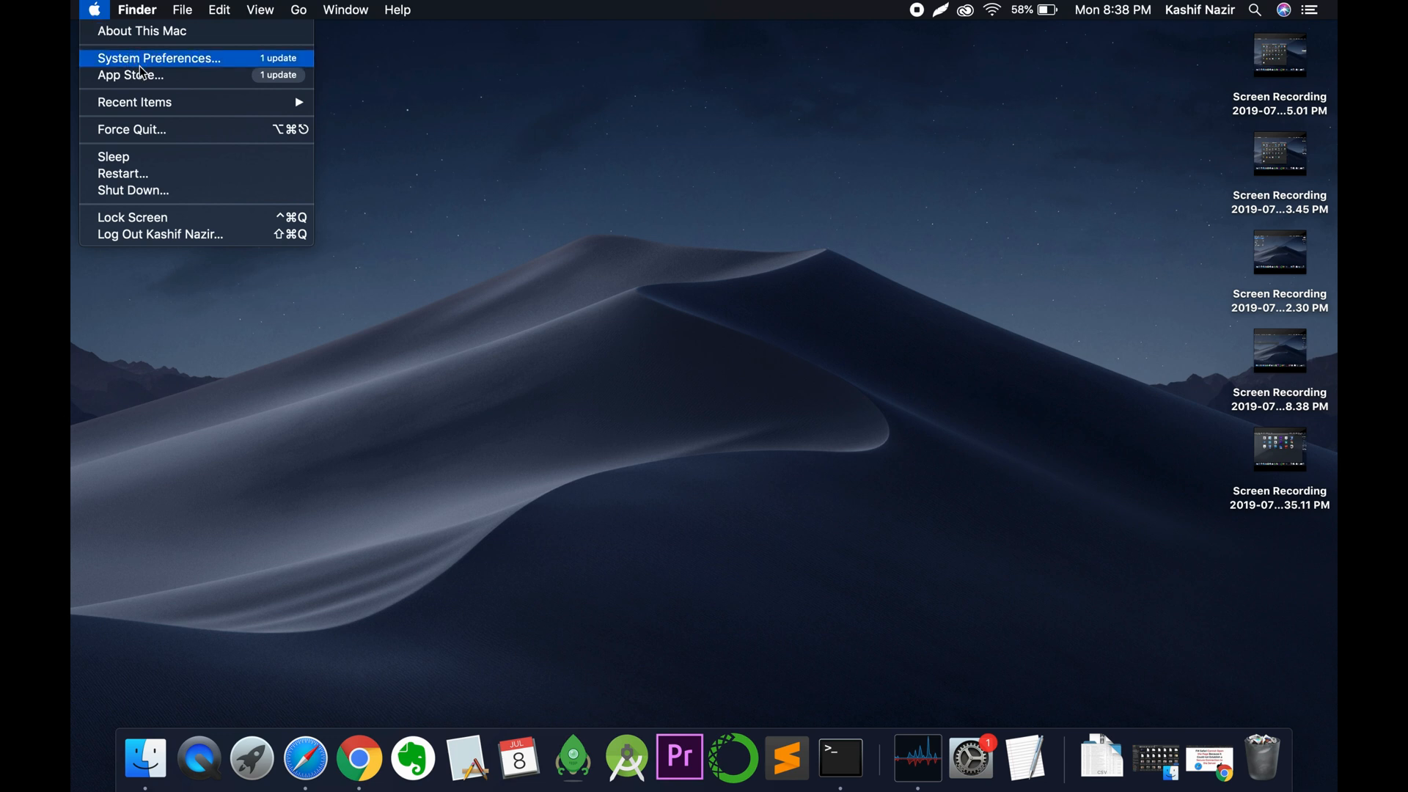
pyautogui.click(158, 57)
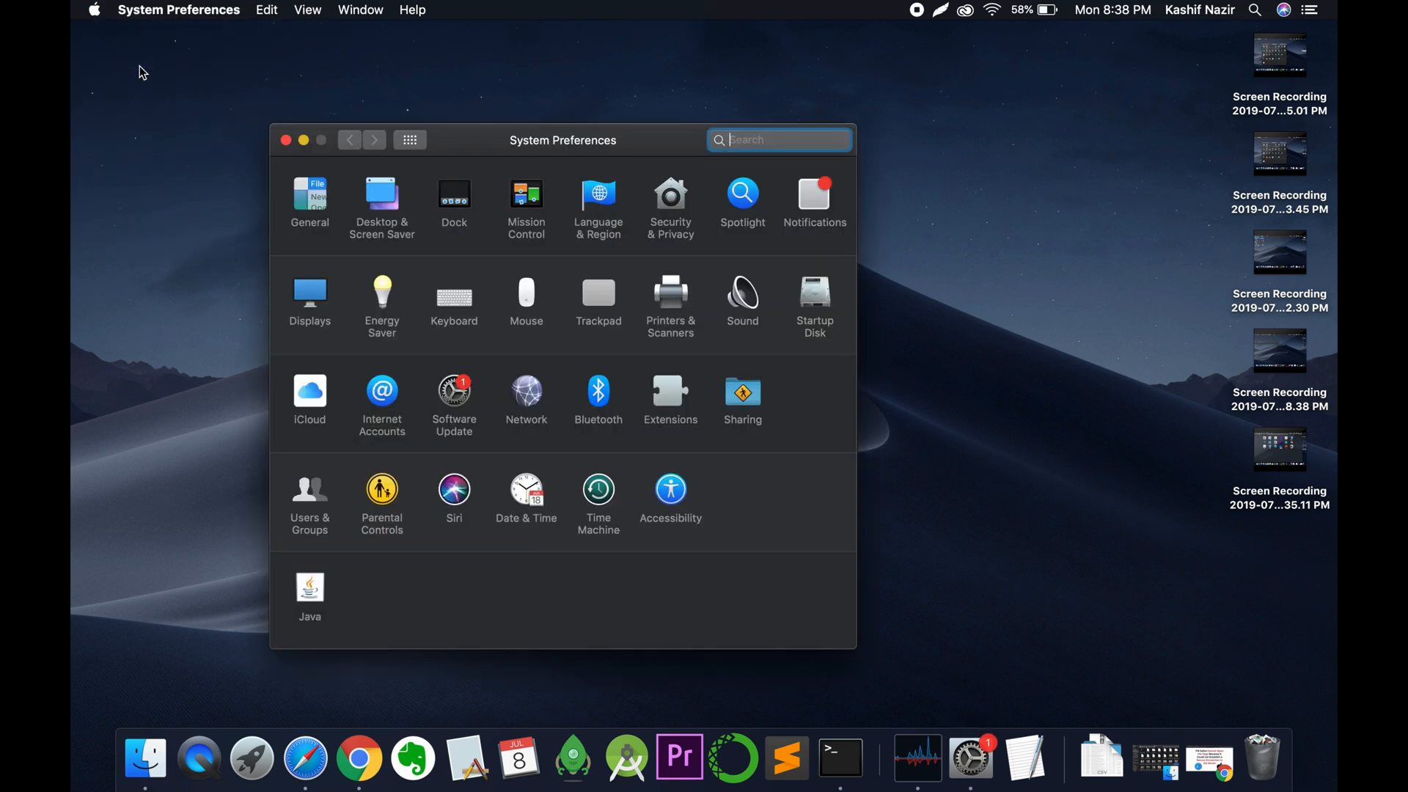
pyautogui.moveTo(532, 477)
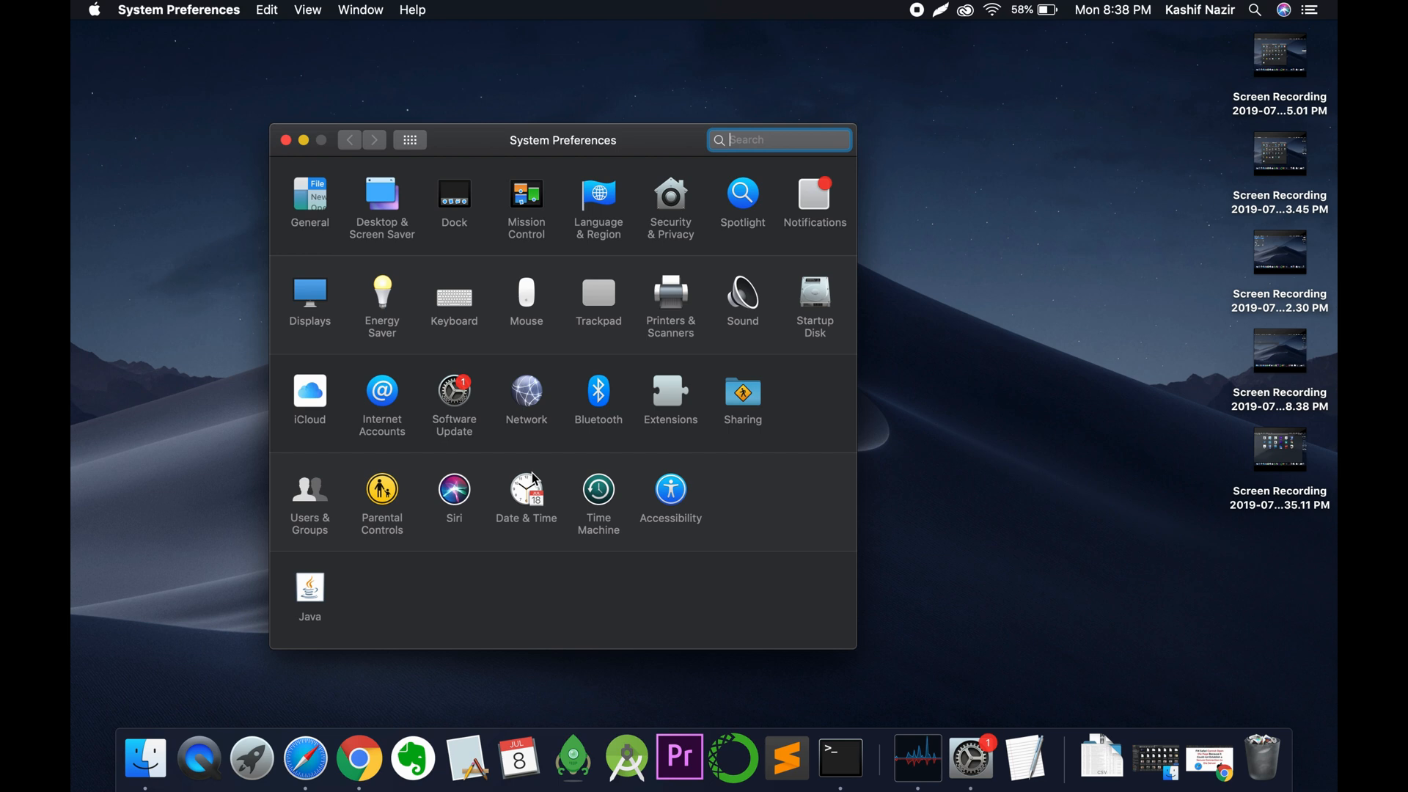
pyautogui.moveTo(523, 491)
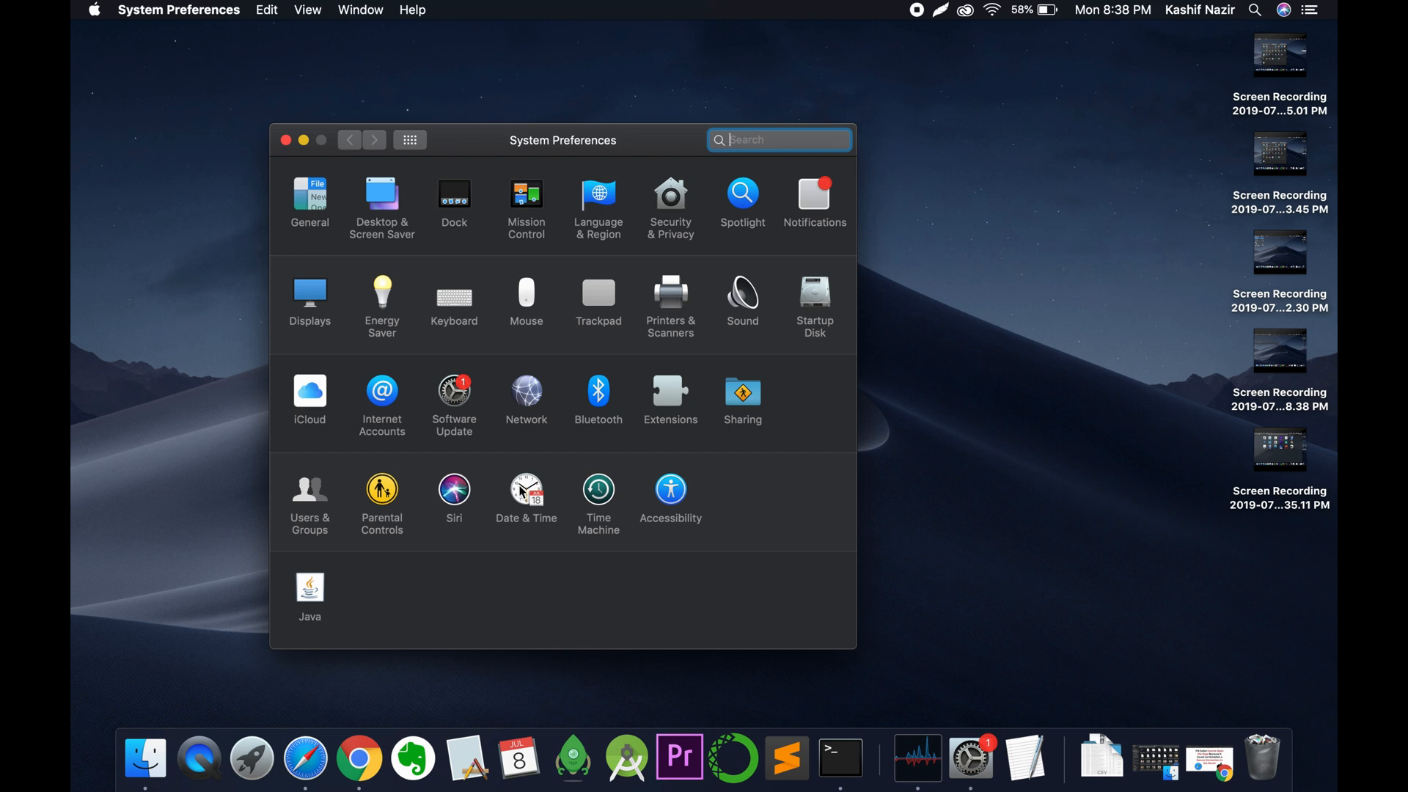
# Open the Date & Time pane and unlock it with the admin password.
pyautogui.click(527, 491)
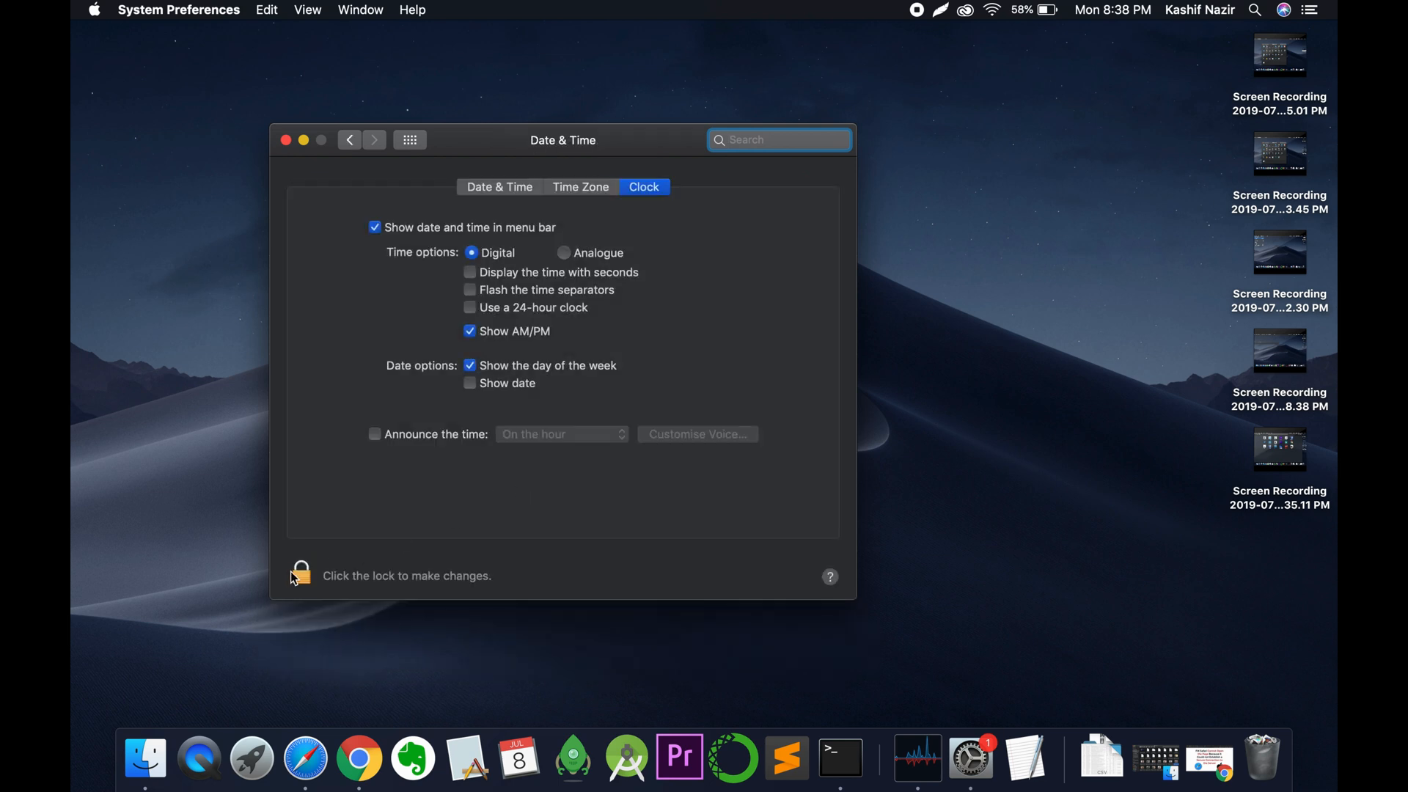
pyautogui.click(300, 572)
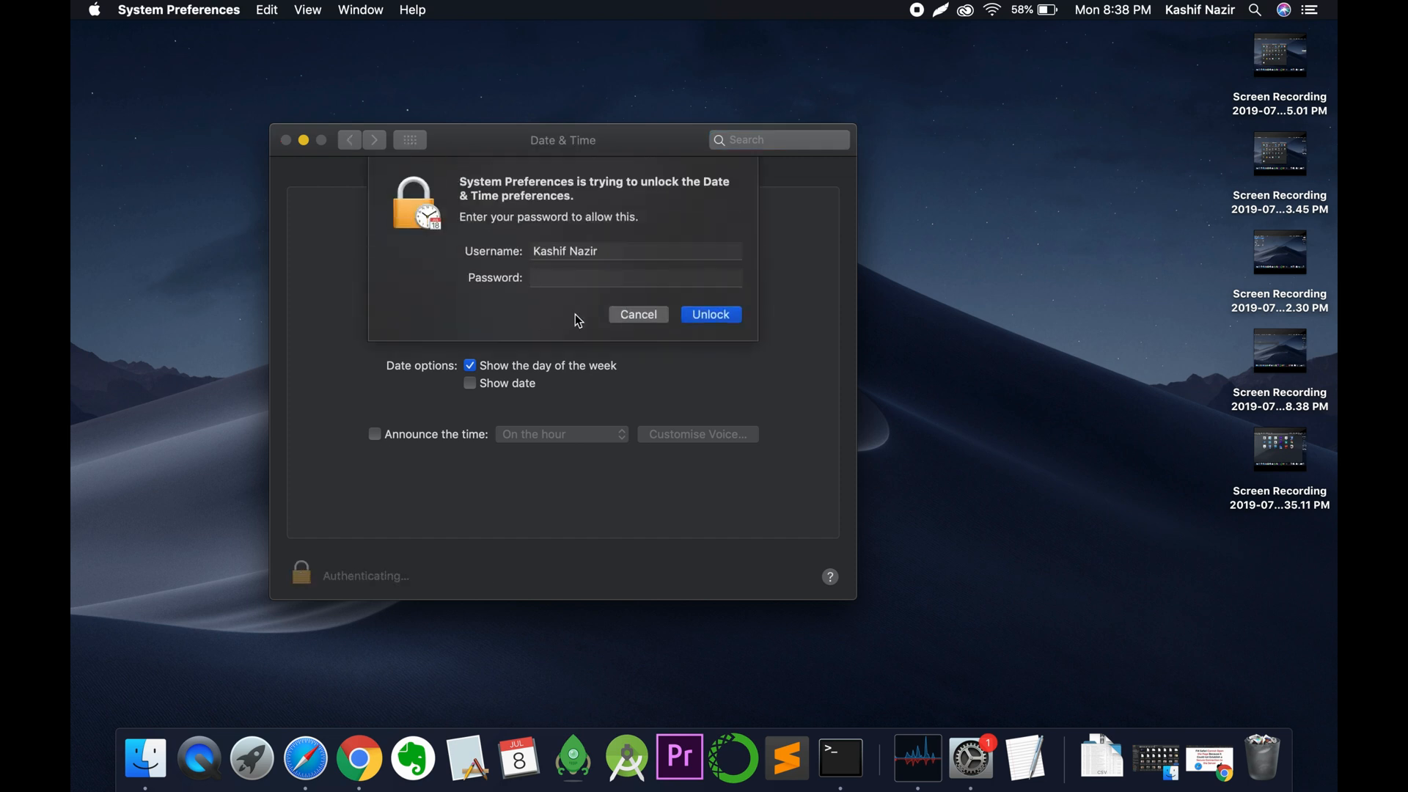
pyautogui.write('••')
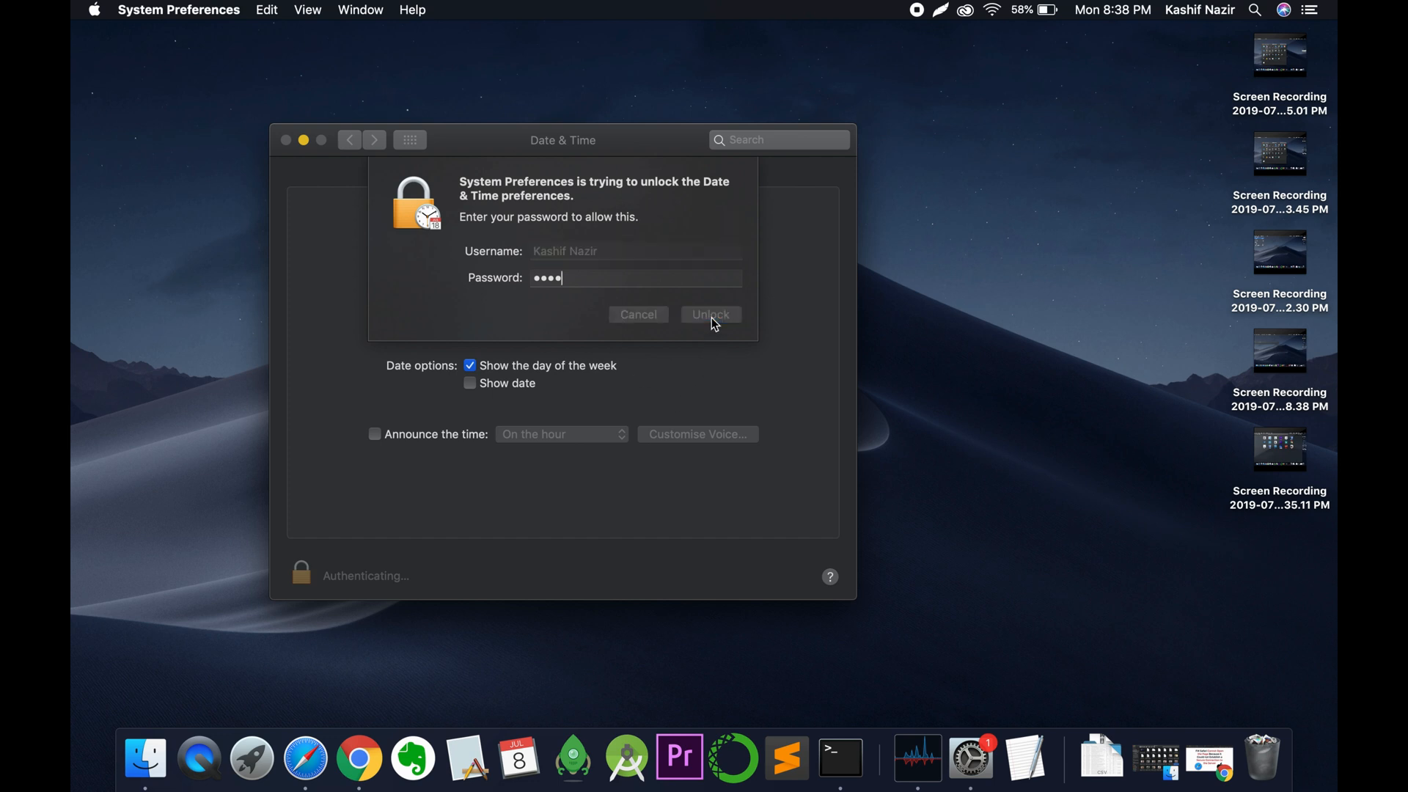
pyautogui.click(709, 314)
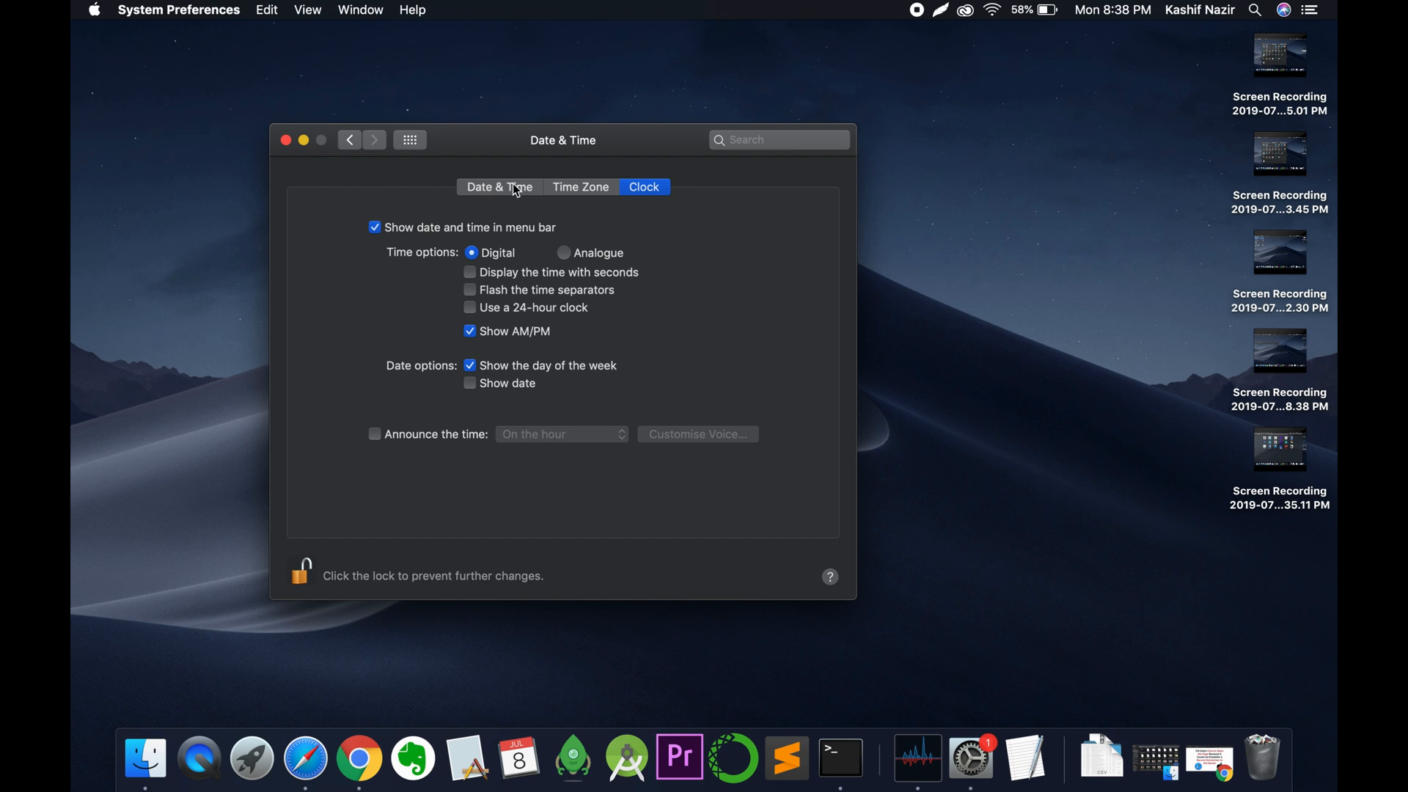
# Confirm 'Set date and time automatically' is on in the Date & Time tab, then quit preferences.
pyautogui.click(498, 186)
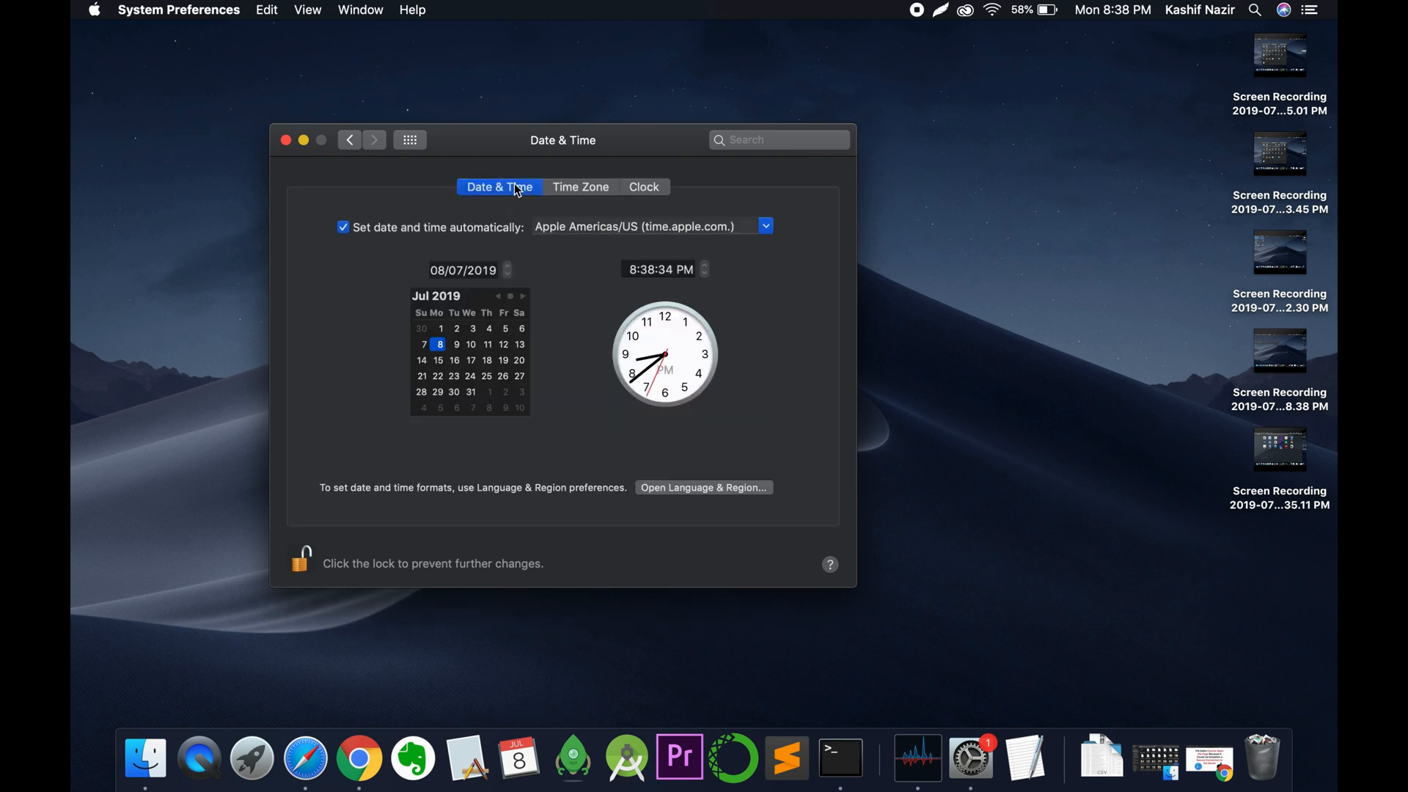
pyautogui.moveTo(507, 225)
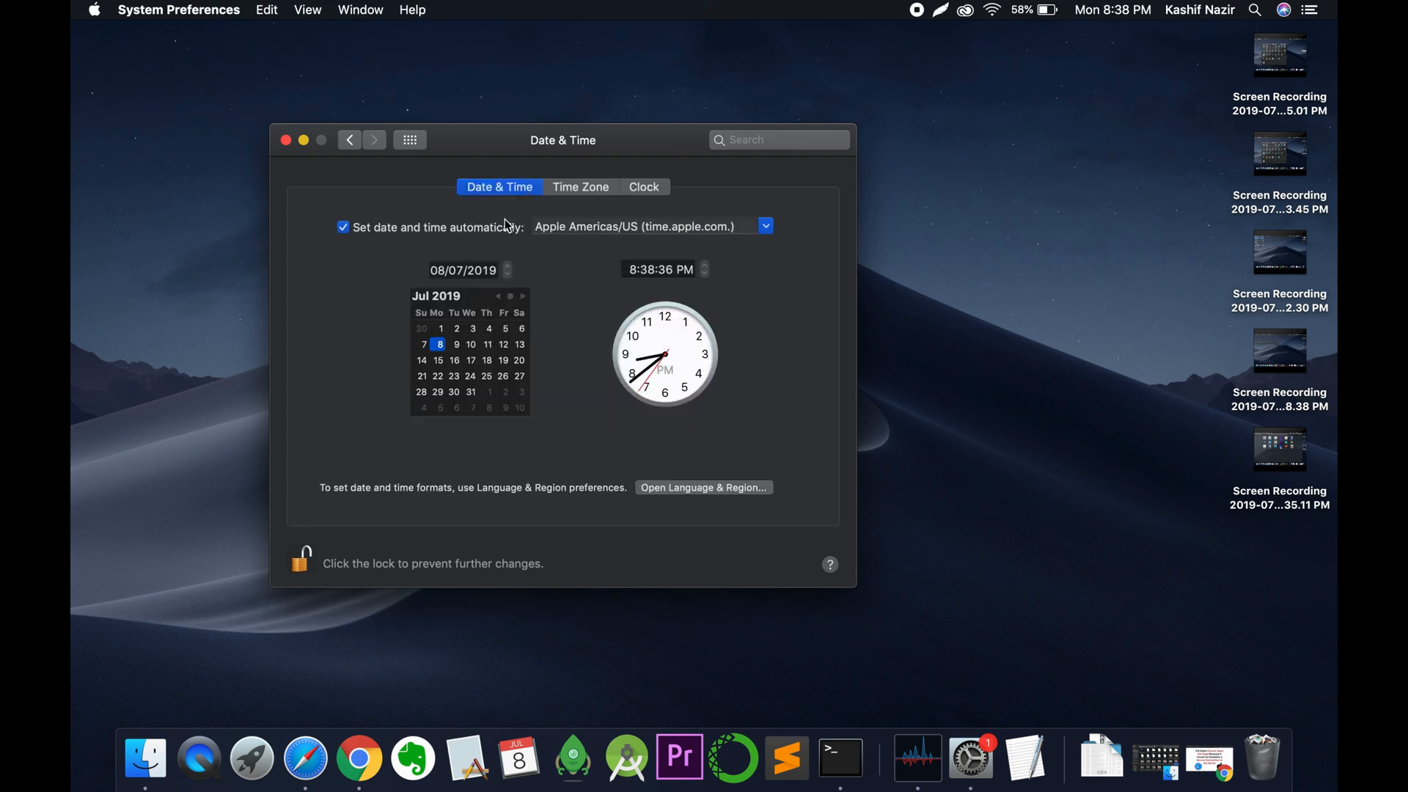
pyautogui.moveTo(500, 276)
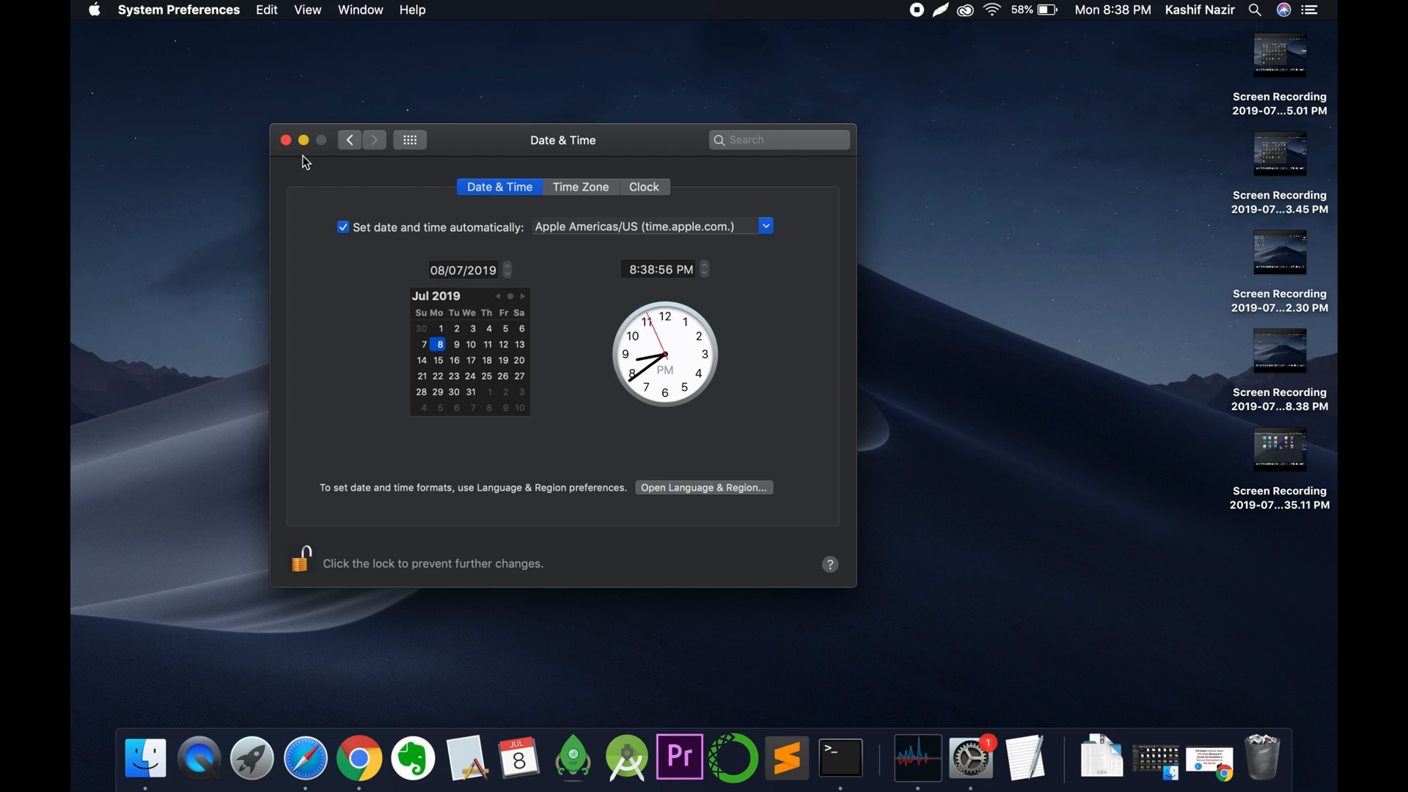
pyautogui.click(286, 140)
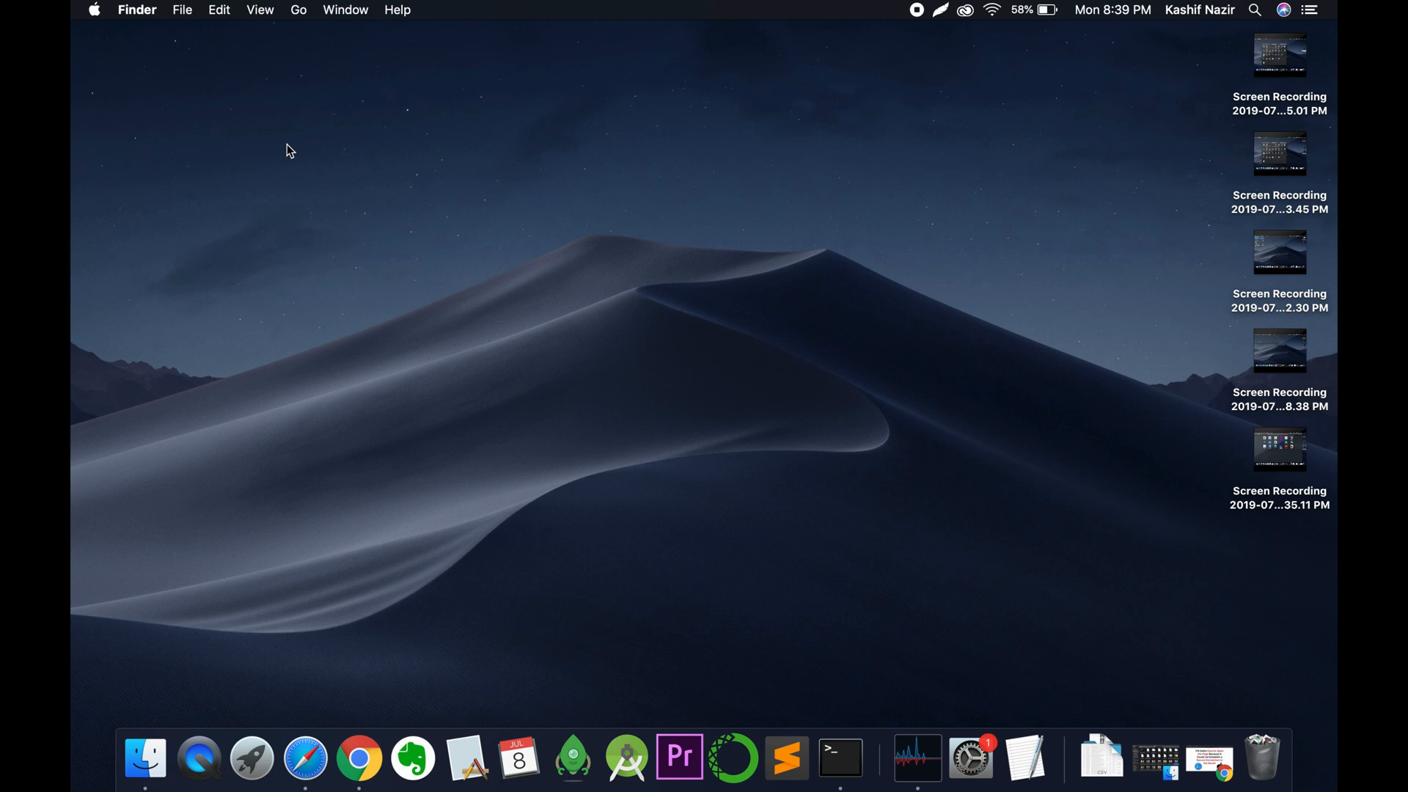
# Open Safari from its Dock icon.
pyautogui.rightClick(305, 759)
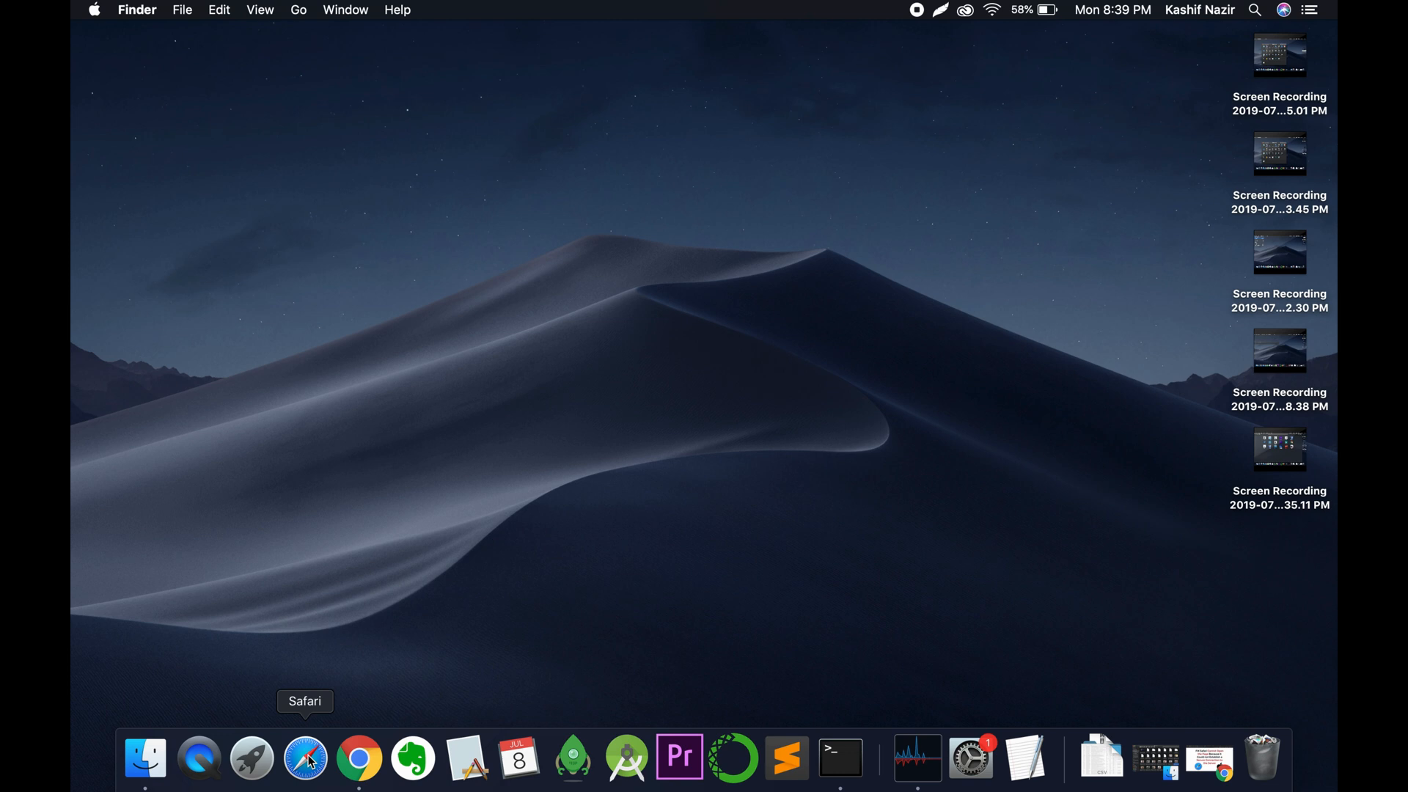
pyautogui.click(305, 757)
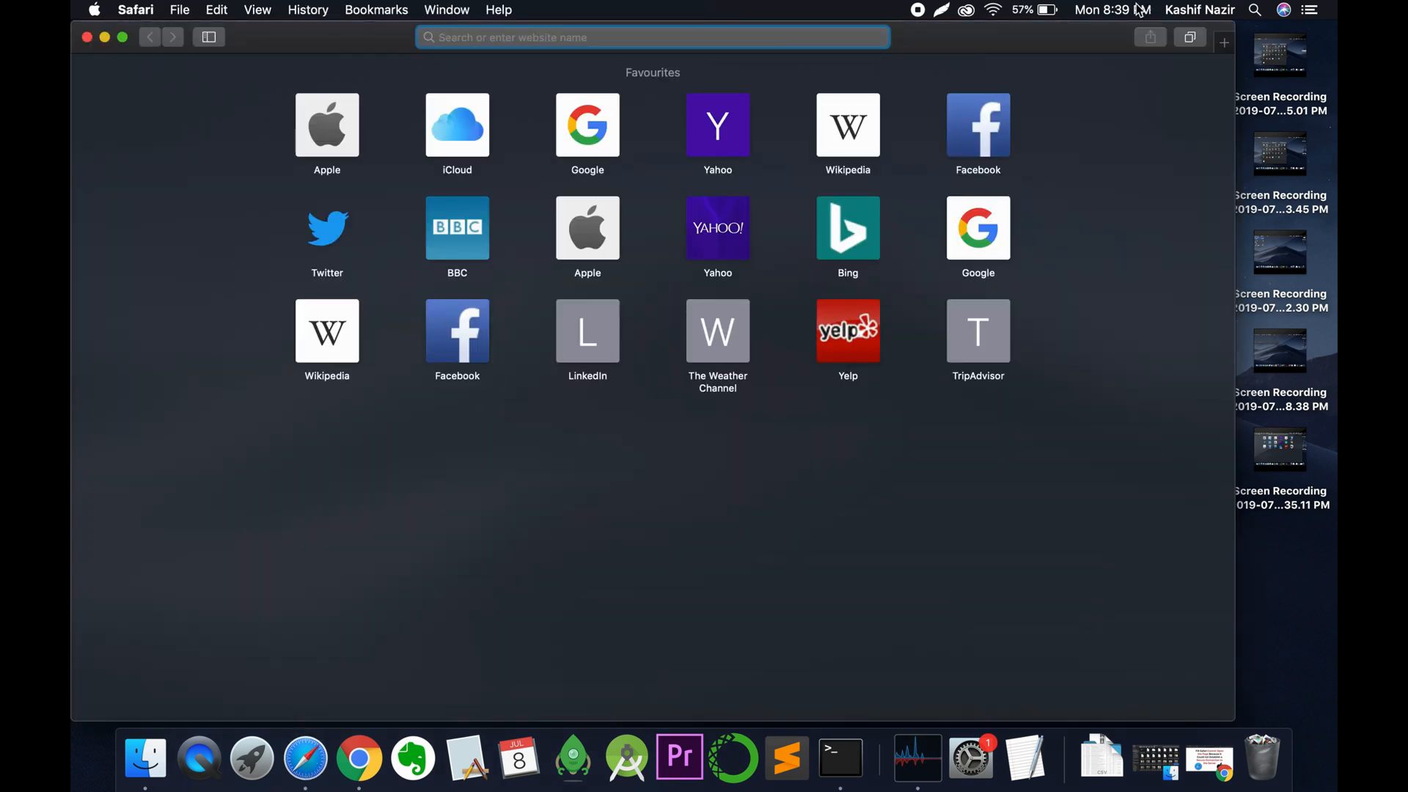
# Show the menu-bar clock's date menu to confirm Monday, 8 July 2019.
pyautogui.click(1112, 10)
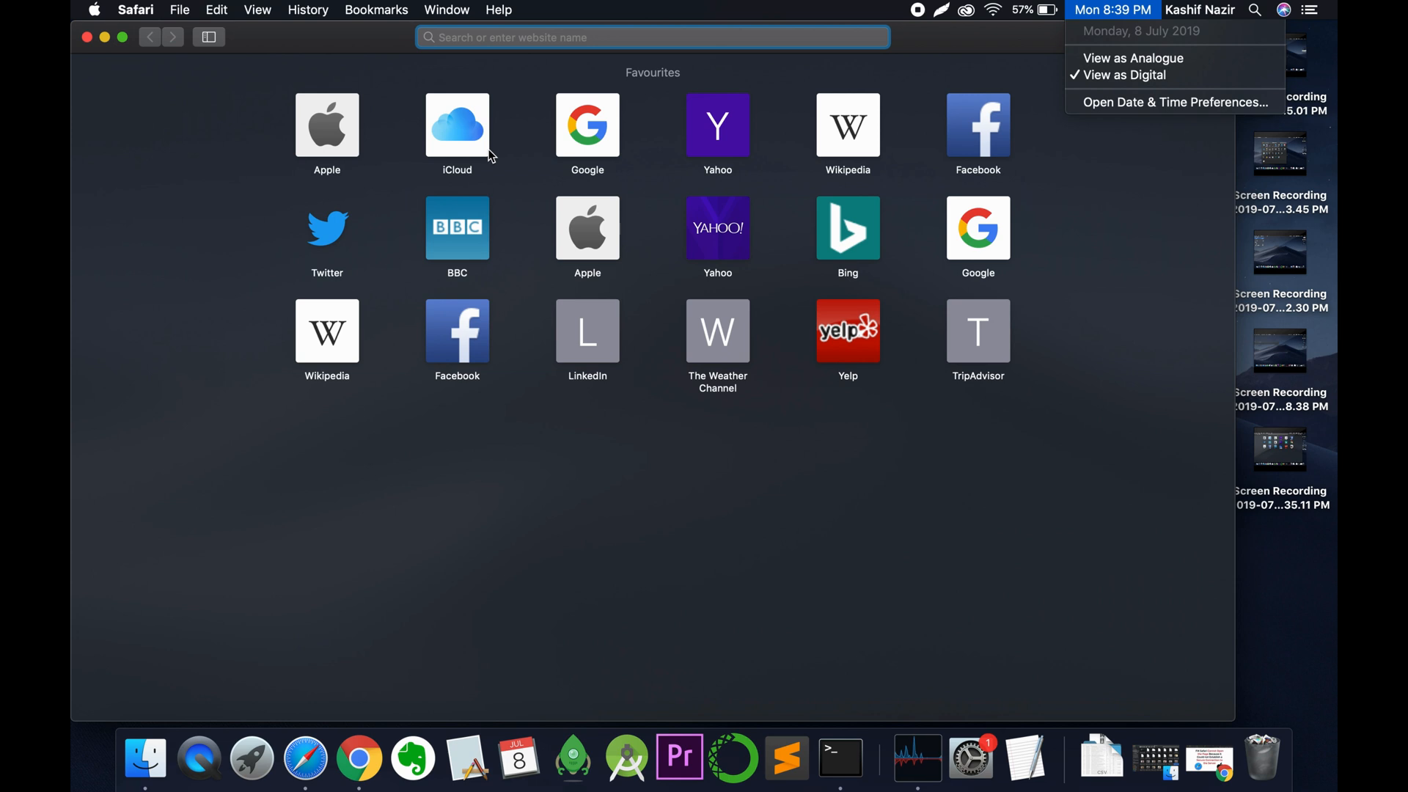